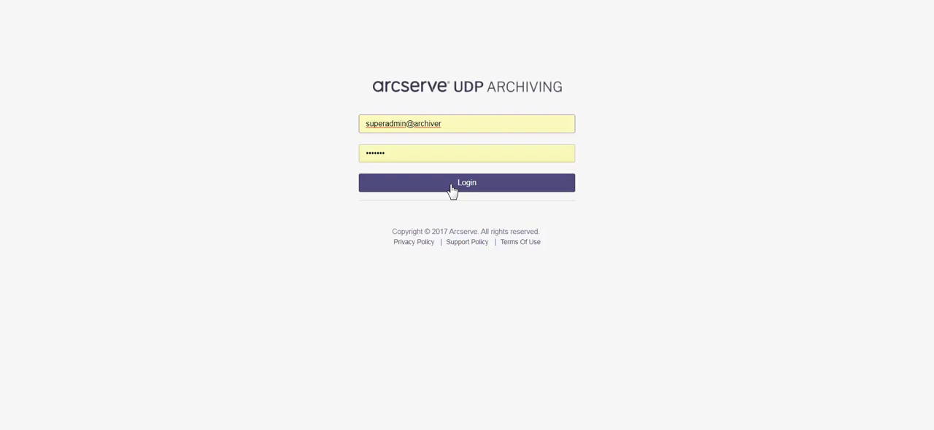
# Step: Log in as administrator and open a blank Add a Retention Rule form
pyautogui.click(466, 182)
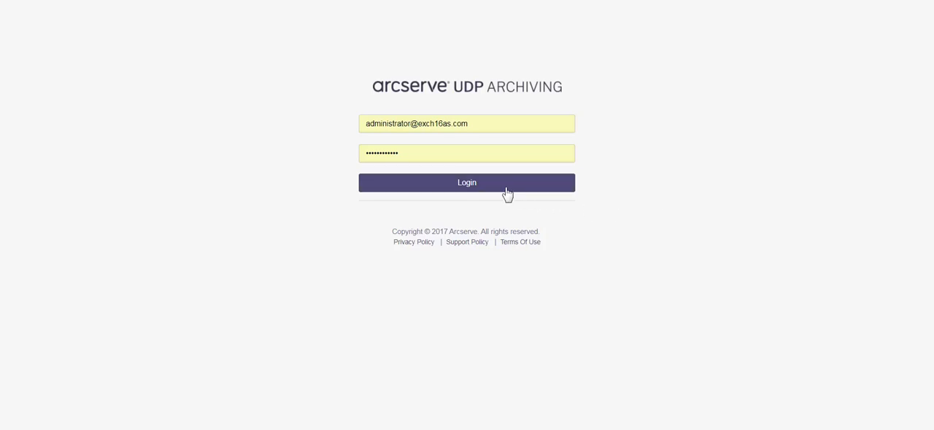
pyautogui.click(466, 182)
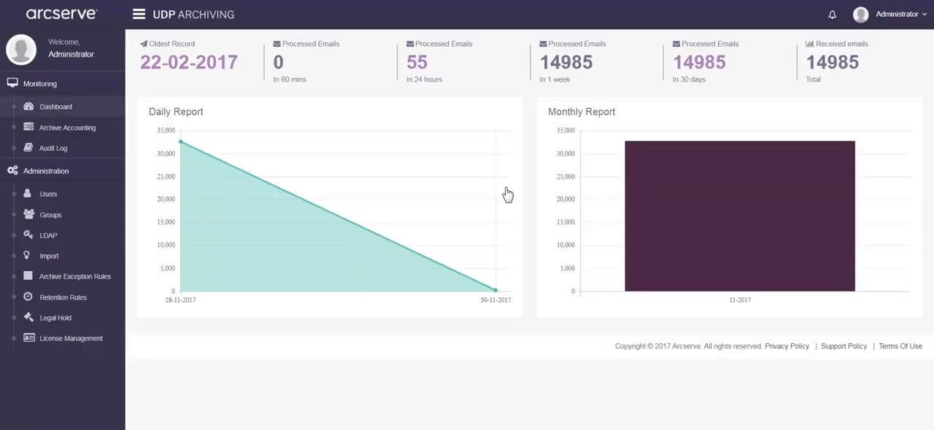
pyautogui.click(63, 297)
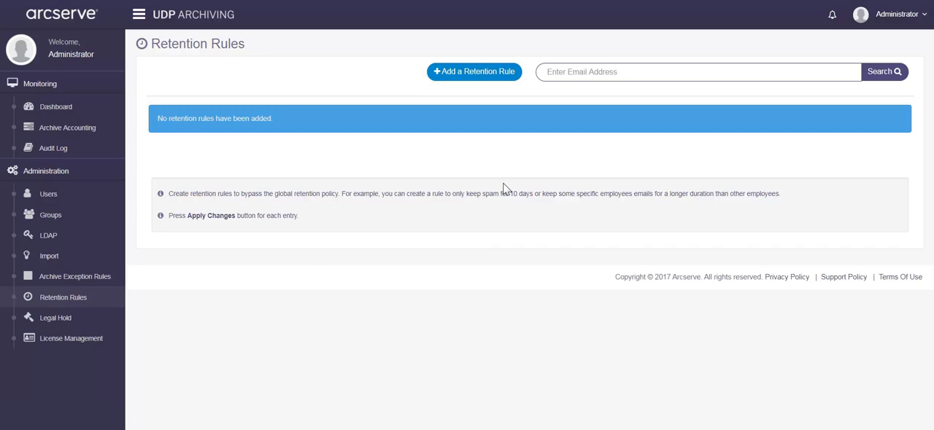
pyautogui.click(474, 71)
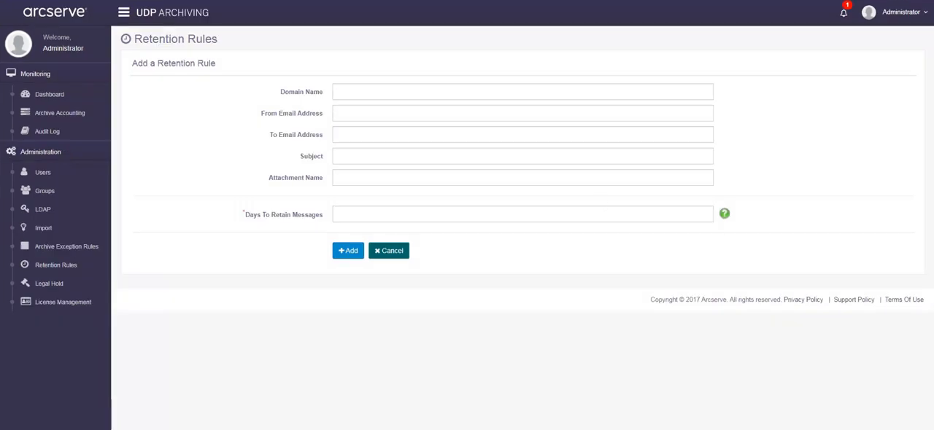
# Step: Save a 30-day retention rule for domain exch16as.com and return to the rules list
pyautogui.write('exch16as.com')
pyautogui.write('30')
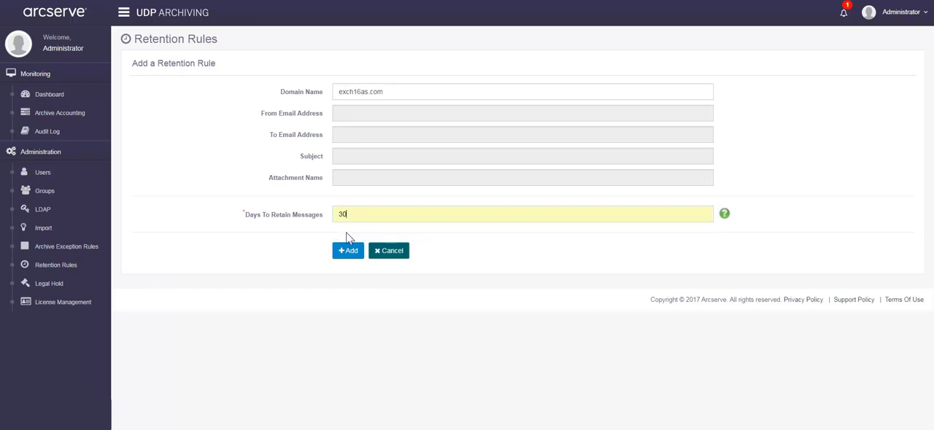
pyautogui.click(348, 250)
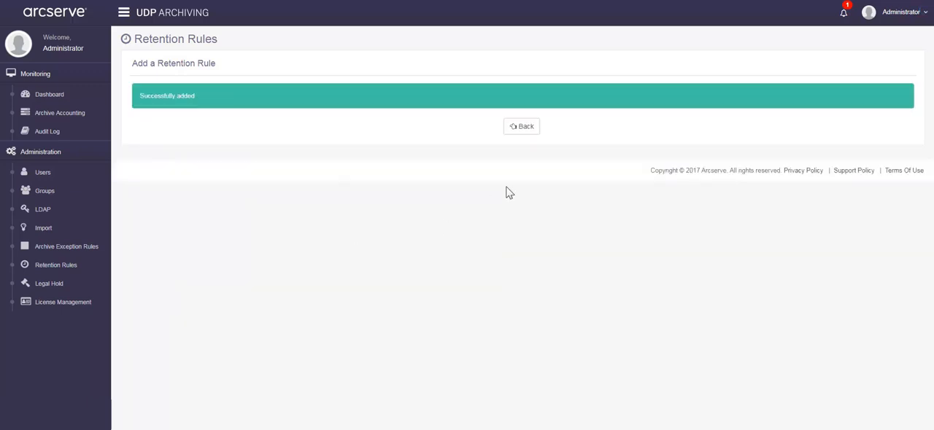
pyautogui.click(522, 126)
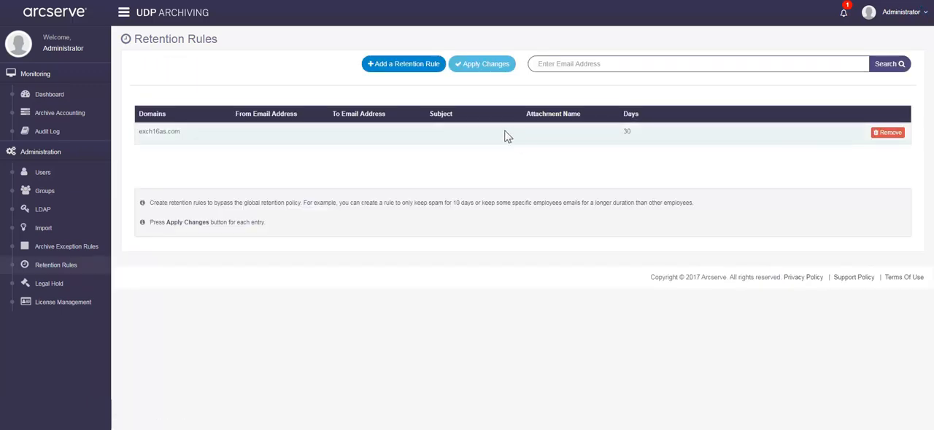
pyautogui.click(403, 64)
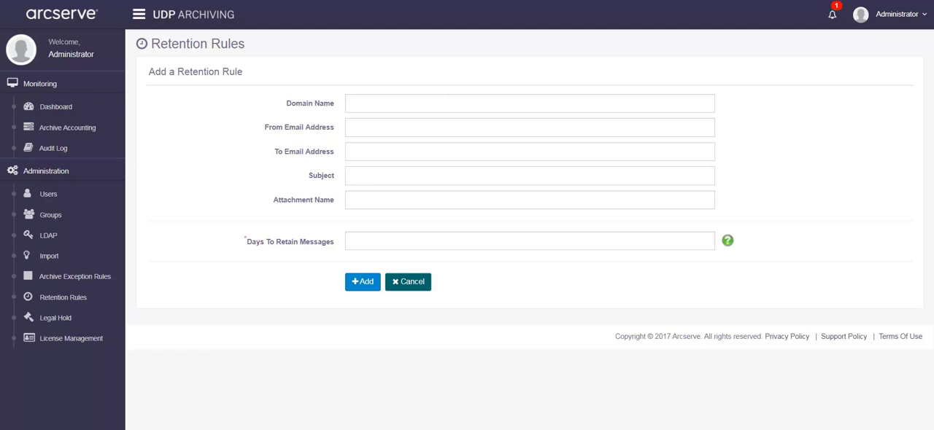
pyautogui.moveTo(378, 192)
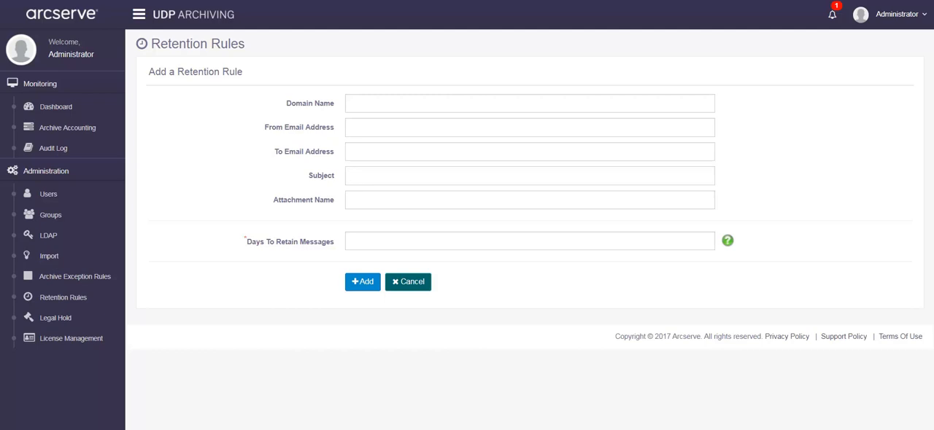
pyautogui.click(528, 200)
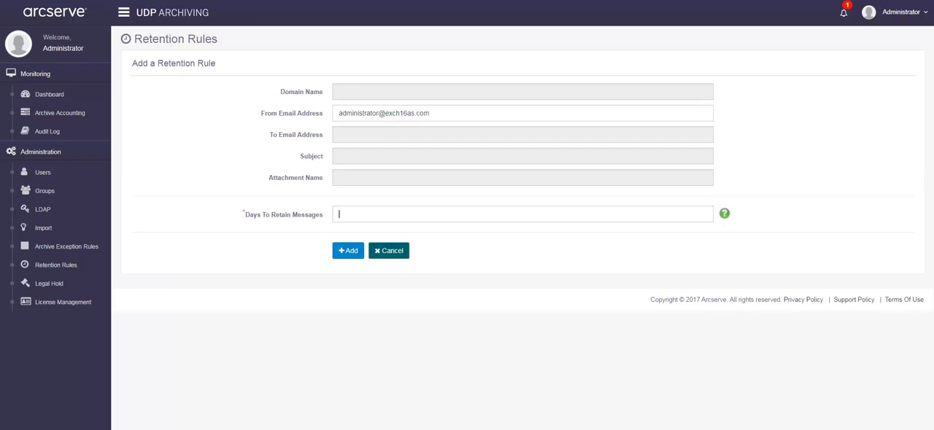
pyautogui.click(347, 250)
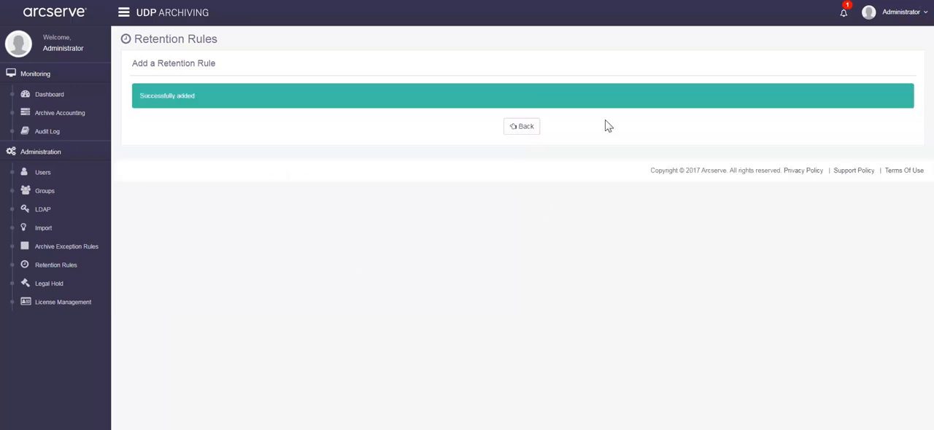
pyautogui.click(521, 126)
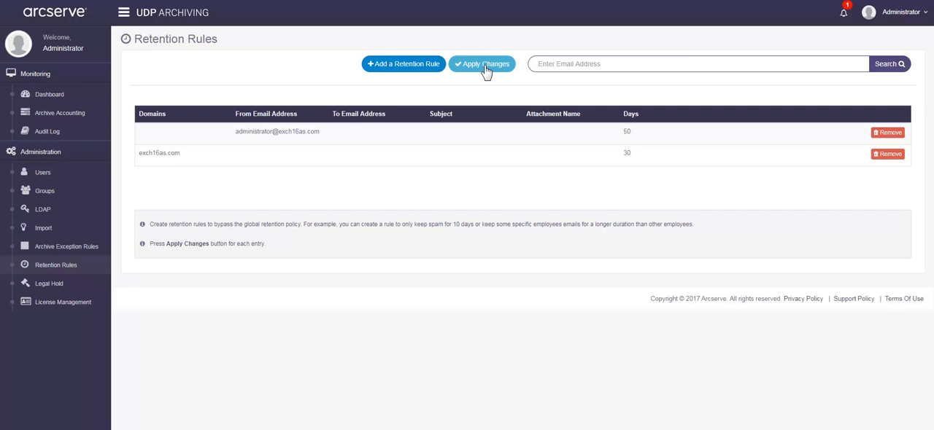
pyautogui.click(481, 63)
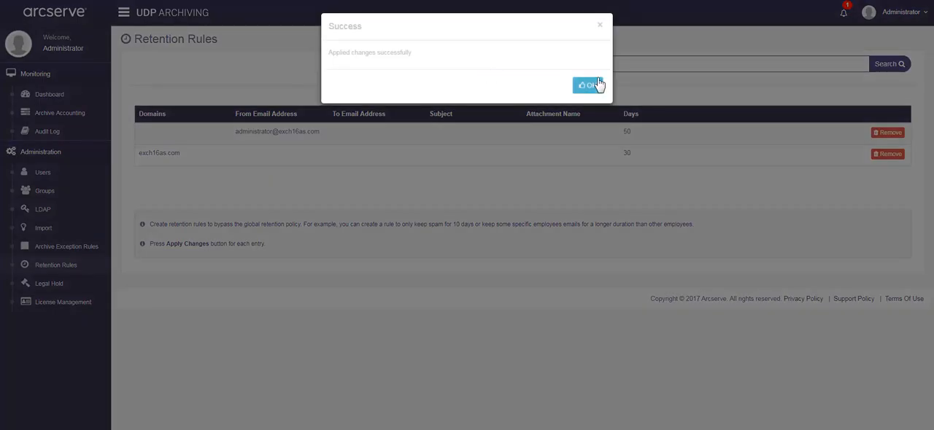
pyautogui.click(588, 84)
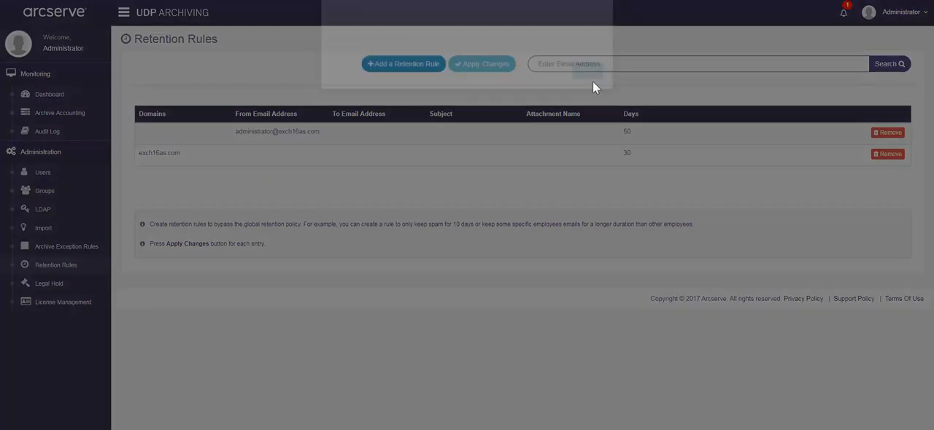